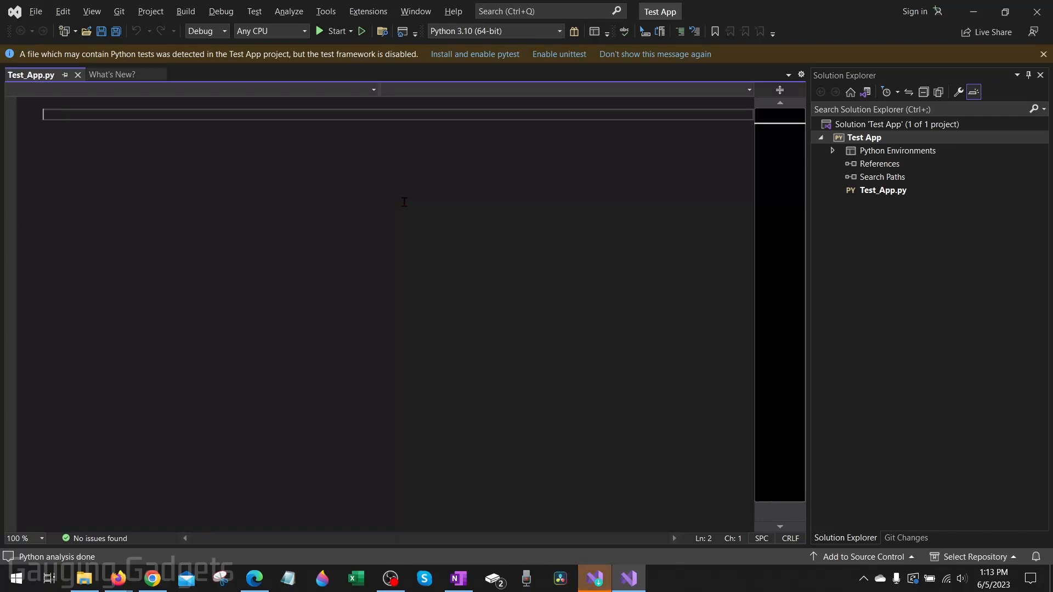
pyautogui.moveTo(411, 224)
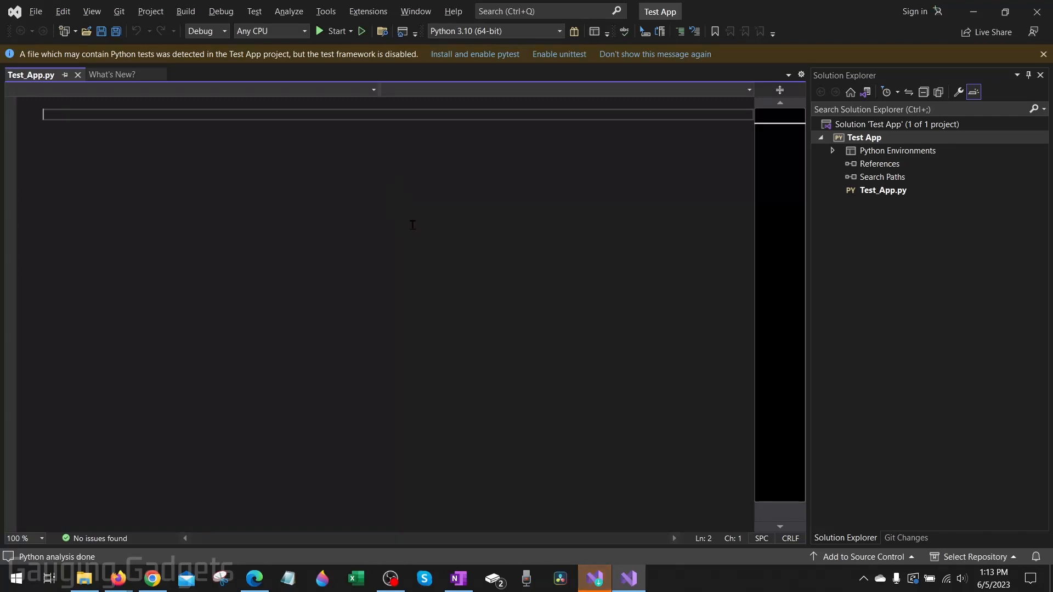
pyautogui.moveTo(438, 235)
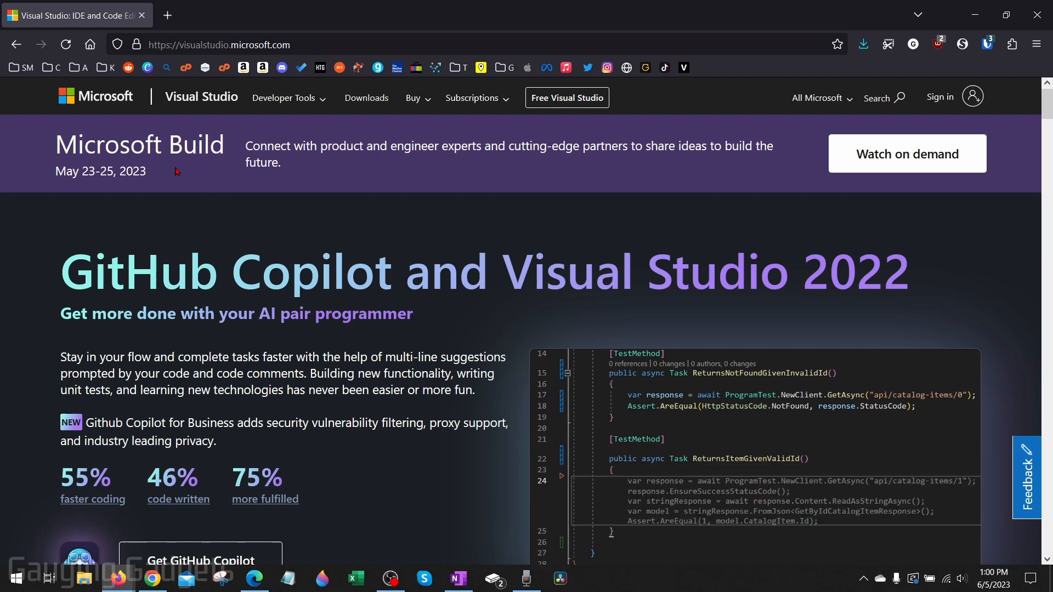
# Go to the Visual Studio Downloads page from the site's top navigation.
pyautogui.write('pub')
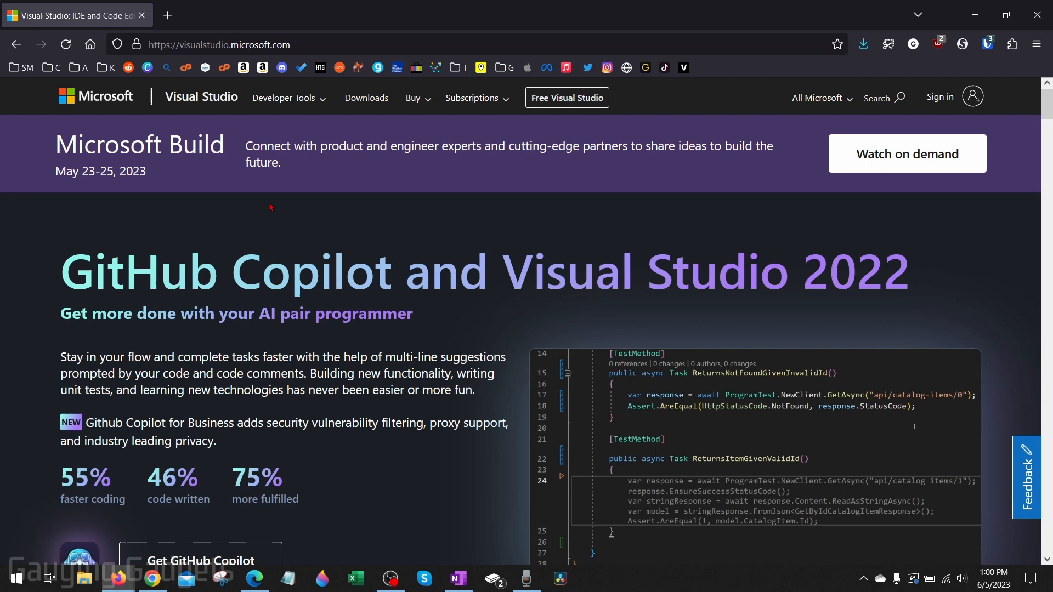
pyautogui.write('Returns')
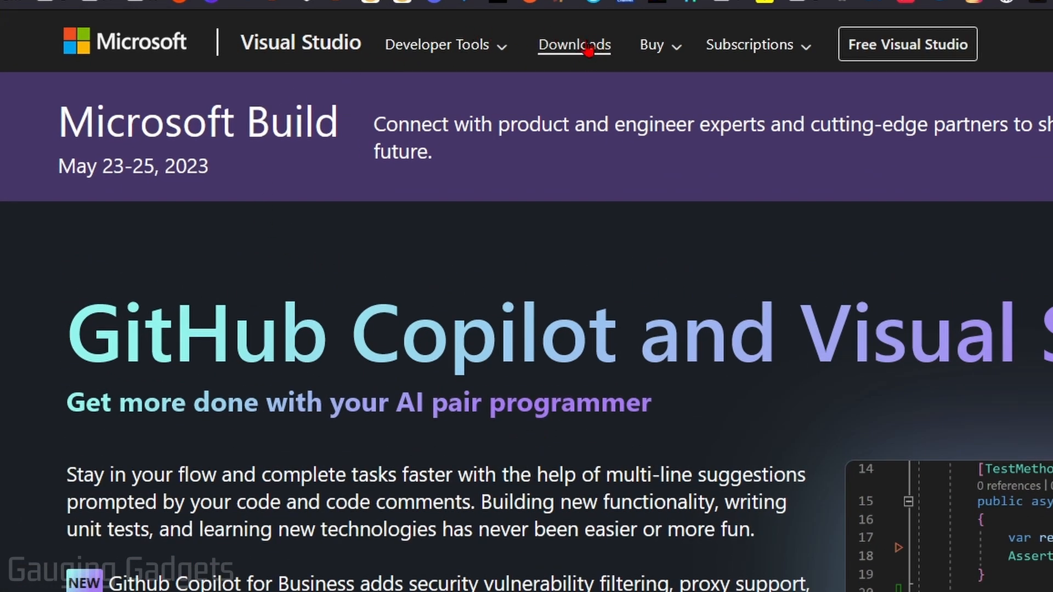
pyautogui.click(573, 44)
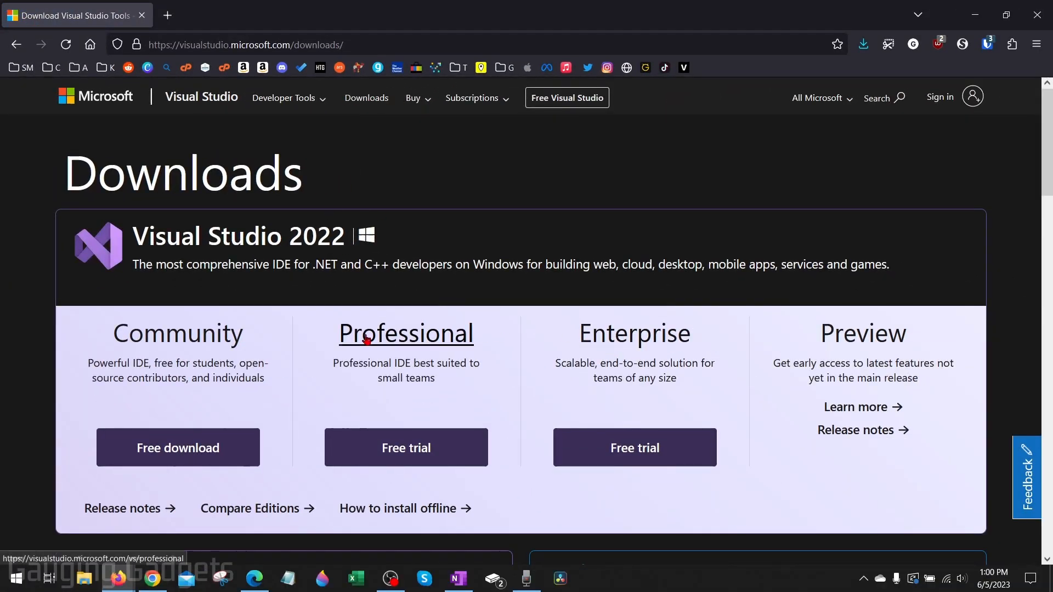
# Download the free Visual Studio 2022 Community edition installer.
pyautogui.click(177, 448)
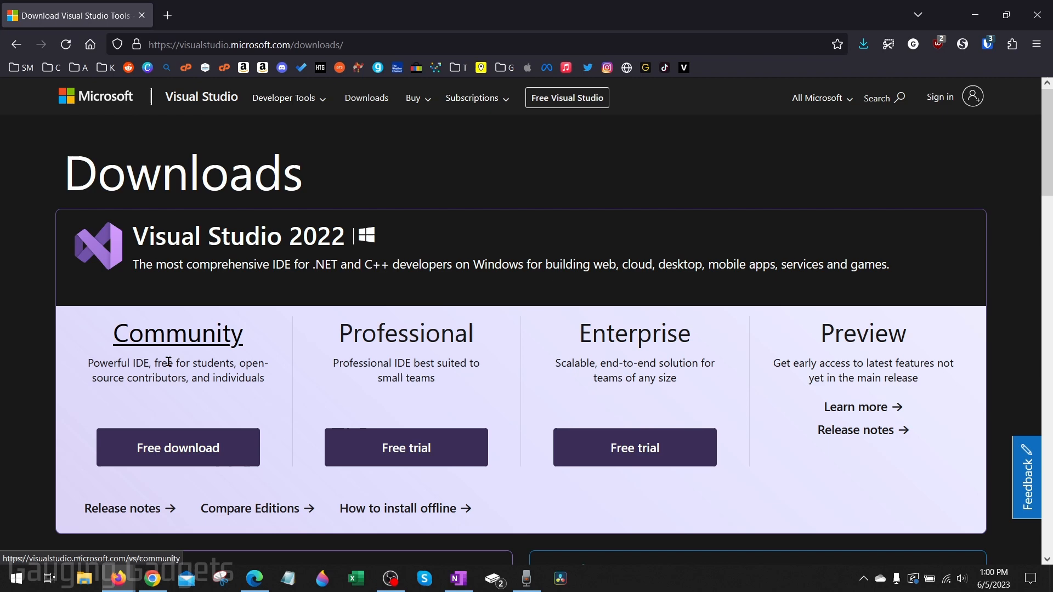
pyautogui.click(177, 447)
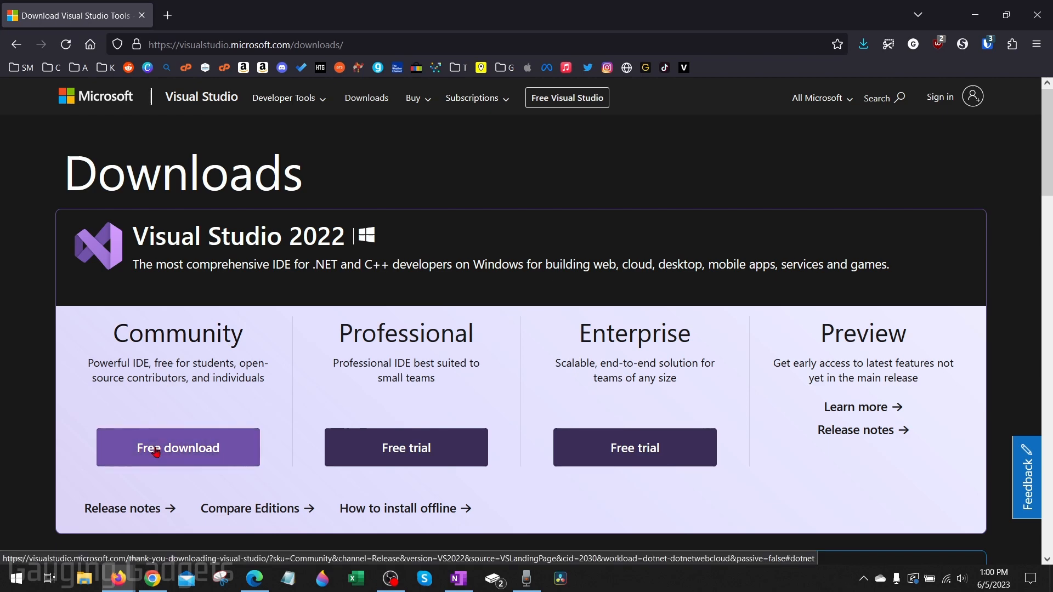
pyautogui.click(177, 448)
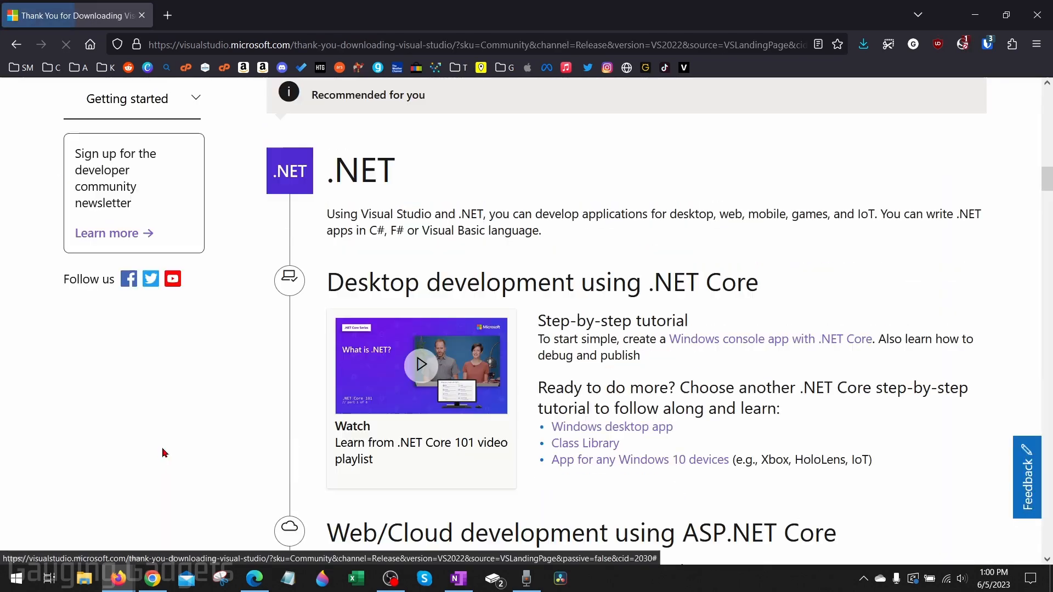
# Run VisualStudioSetup from the Downloads folder.
pyautogui.scroll(-3)
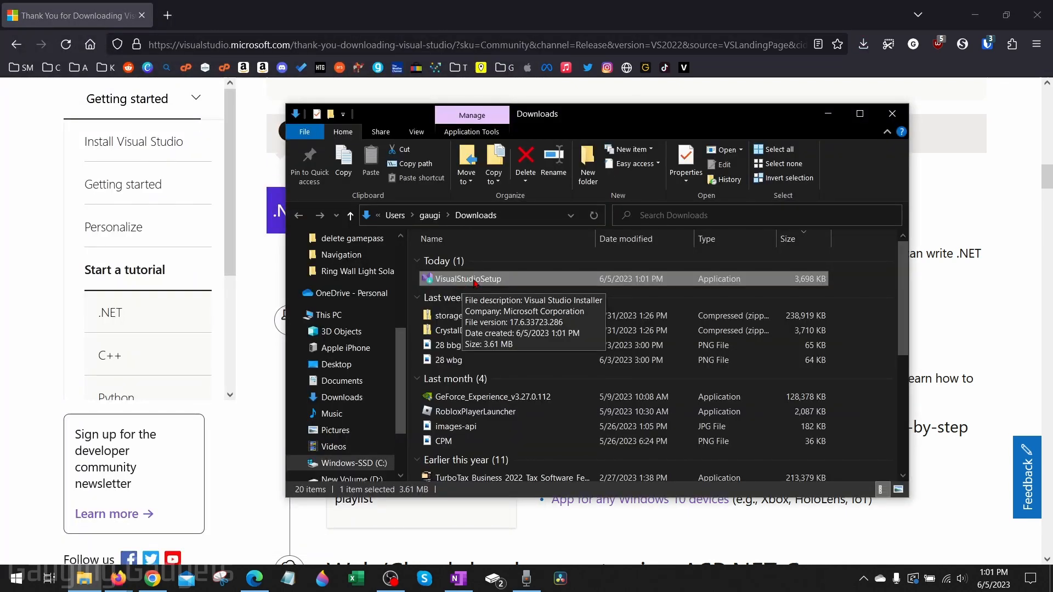
pyautogui.doubleClick(466, 279)
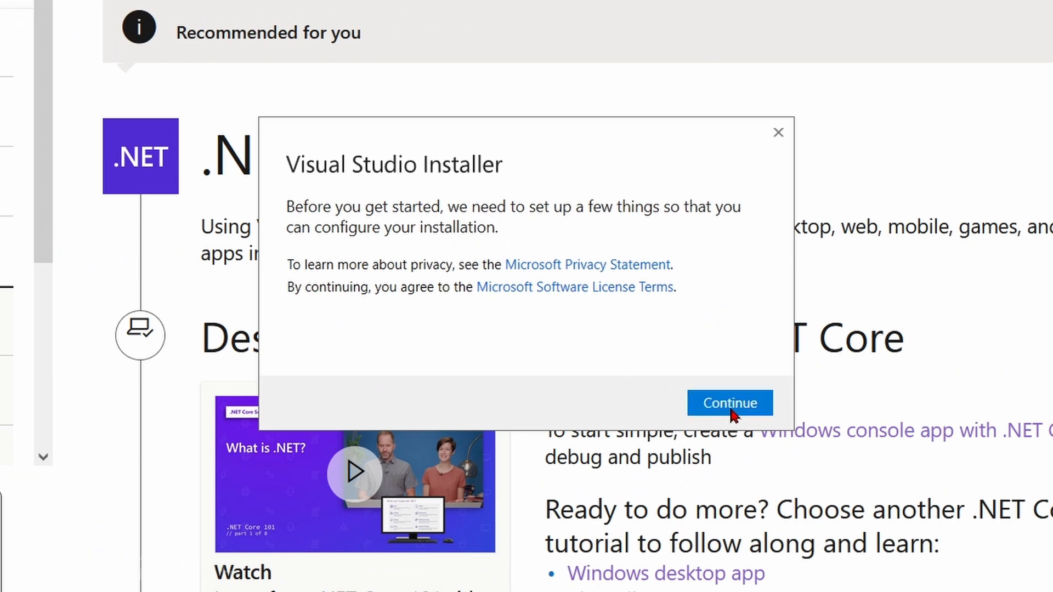
# Continue past the installer terms to the Community 2022 workloads screen.
pyautogui.click(729, 402)
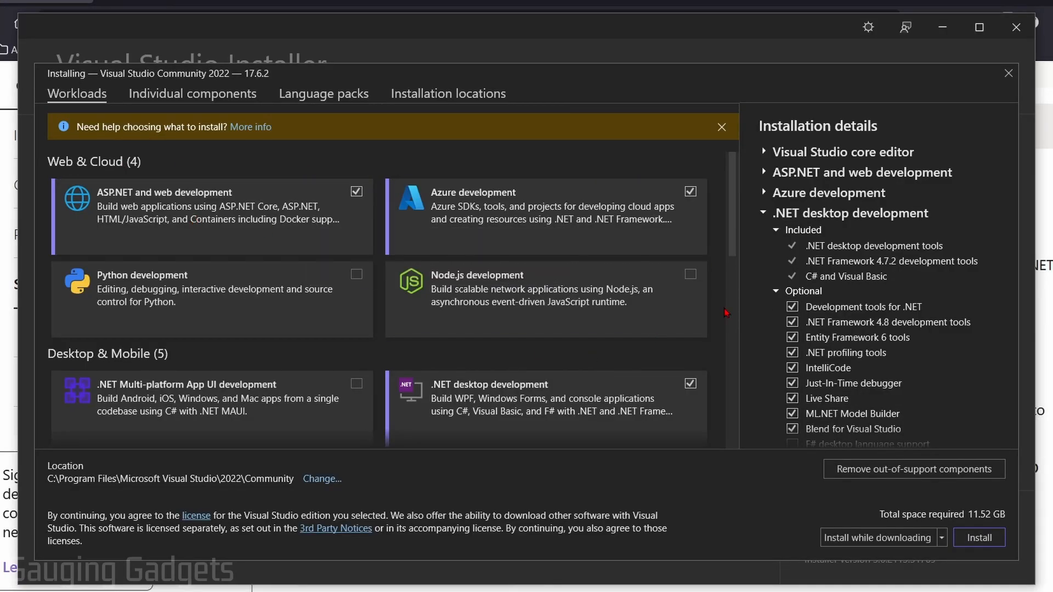
# Tick Python development alongside ASP.NET and web development, and install.
pyautogui.click(357, 274)
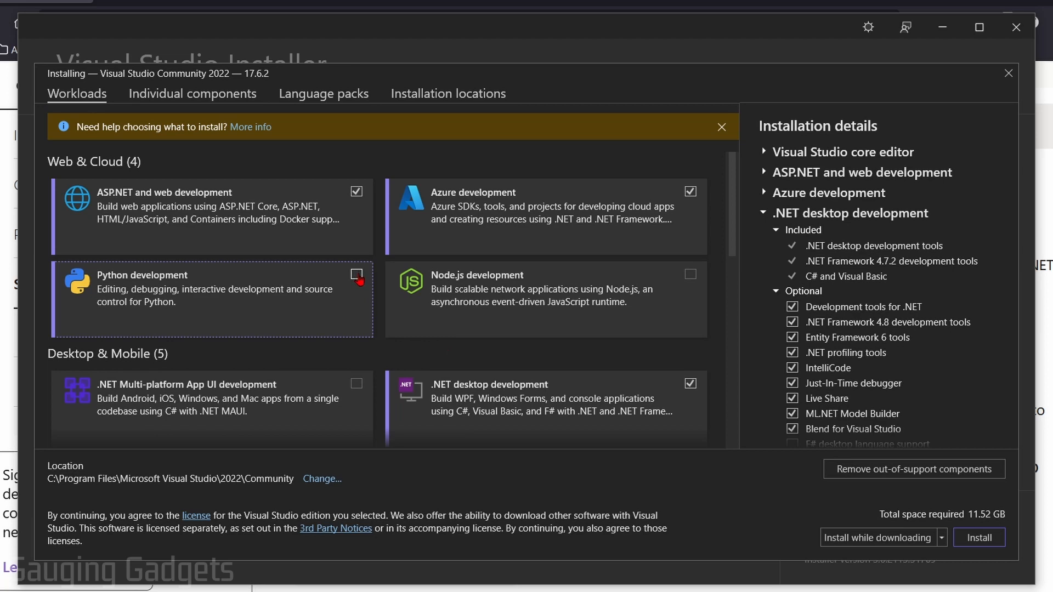
pyautogui.click(356, 274)
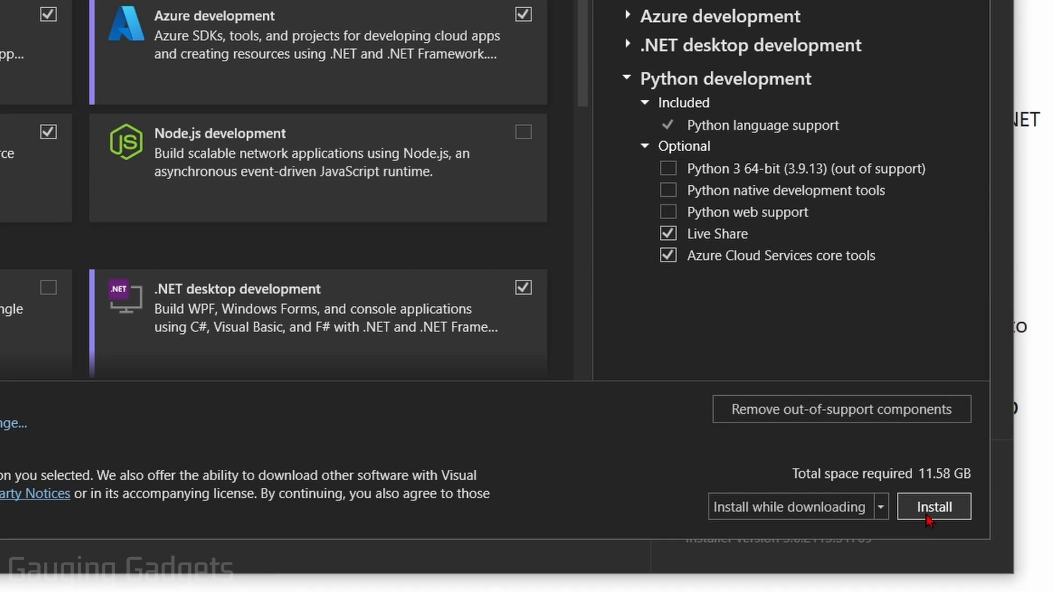
pyautogui.click(933, 506)
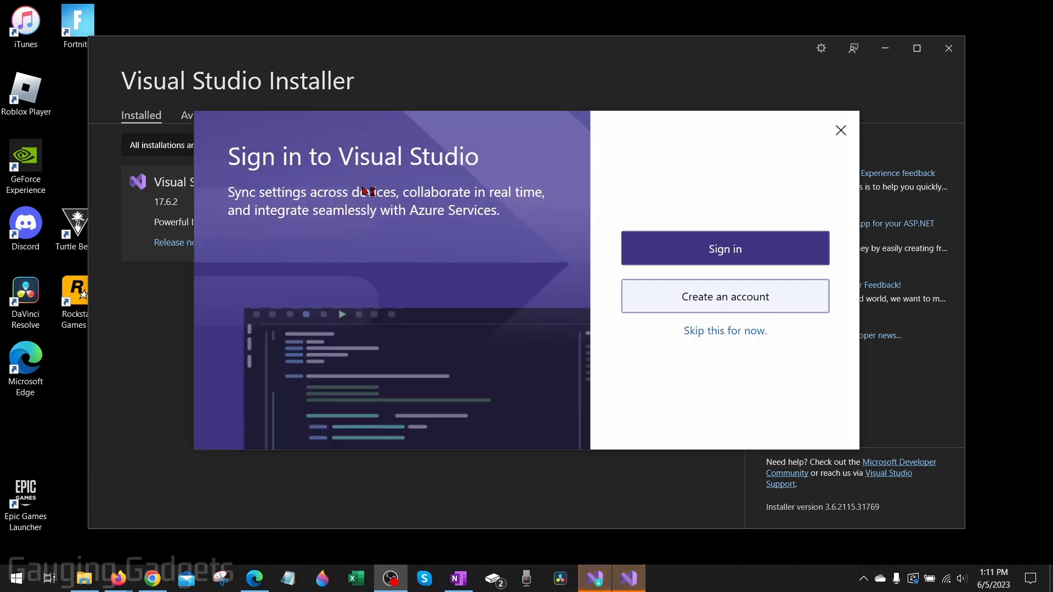
pyautogui.moveTo(724, 248)
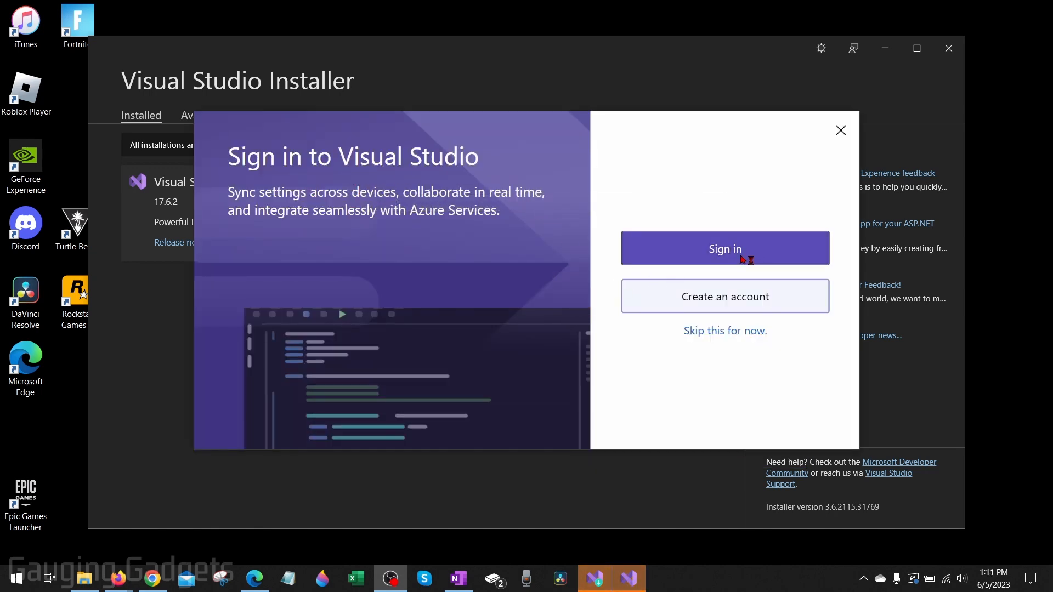
pyautogui.moveTo(718, 337)
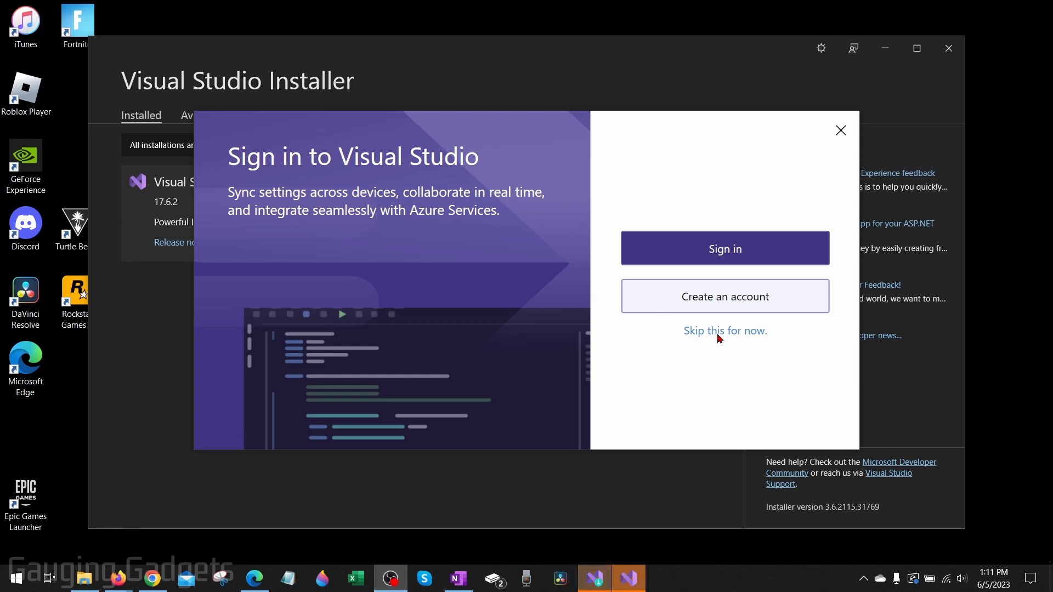
# Skip signing in so Visual Studio opens the Test App Python project.
pyautogui.click(724, 330)
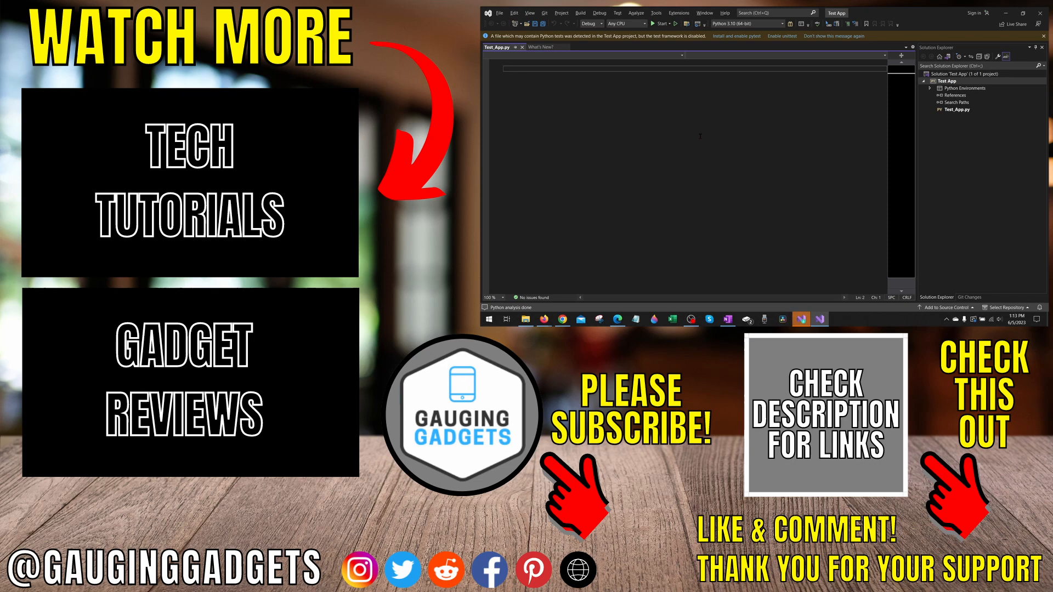
pyautogui.click(543, 48)
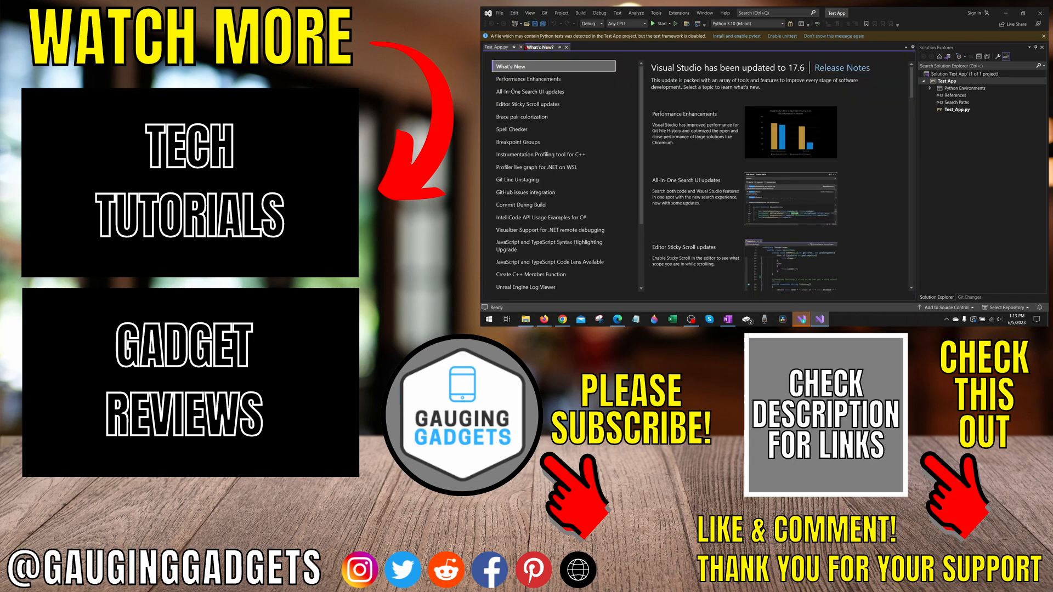